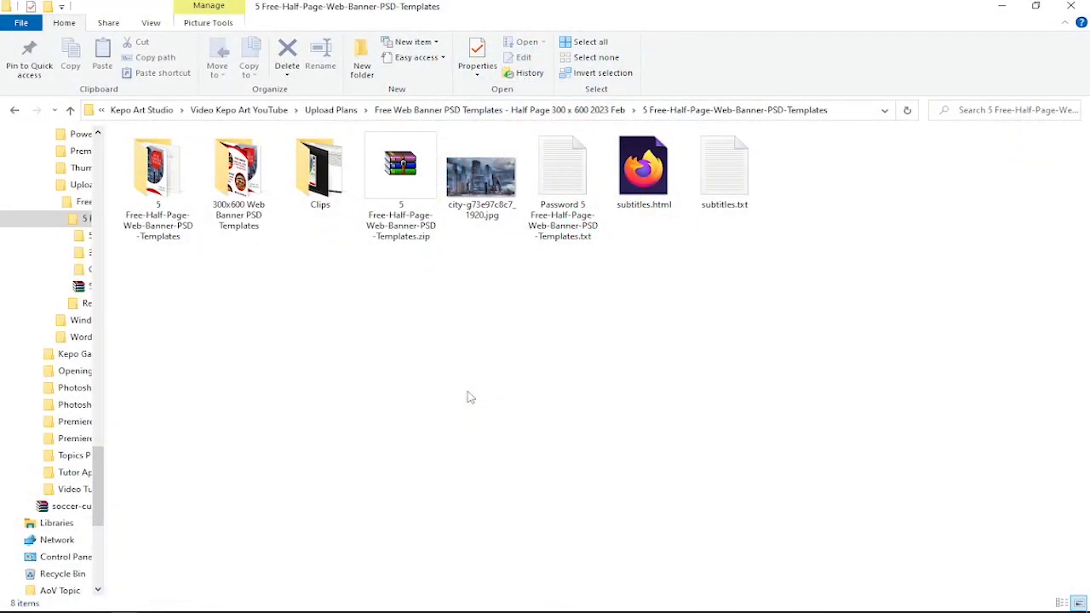
Step: Open the 5 Free-Half-Page-Web-Banner-PSD-Templates folder in File Explorer
left_click(400, 170)
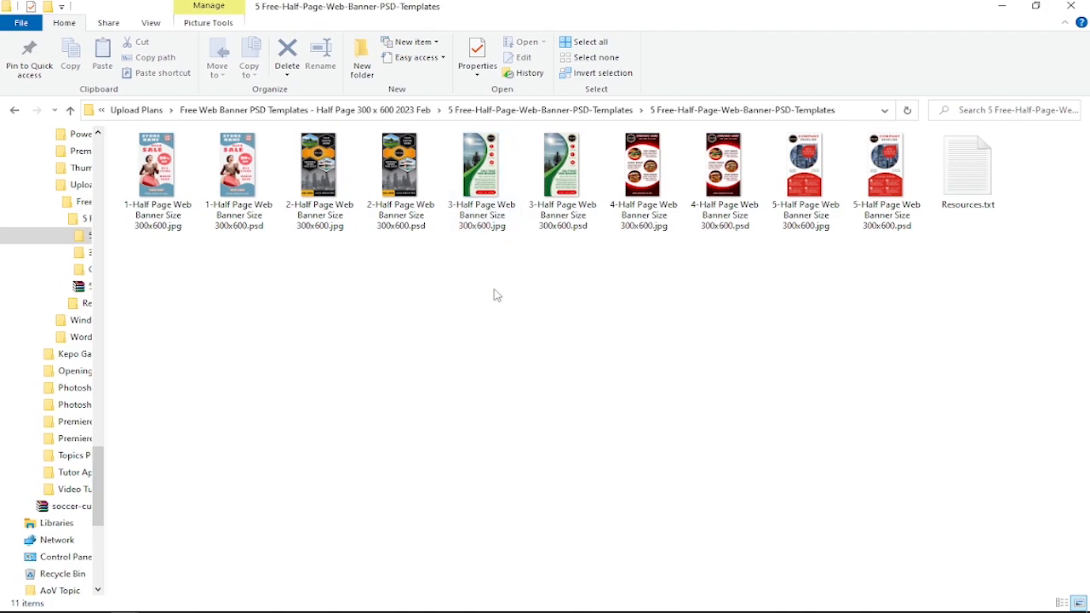
mouse_move(483, 304)
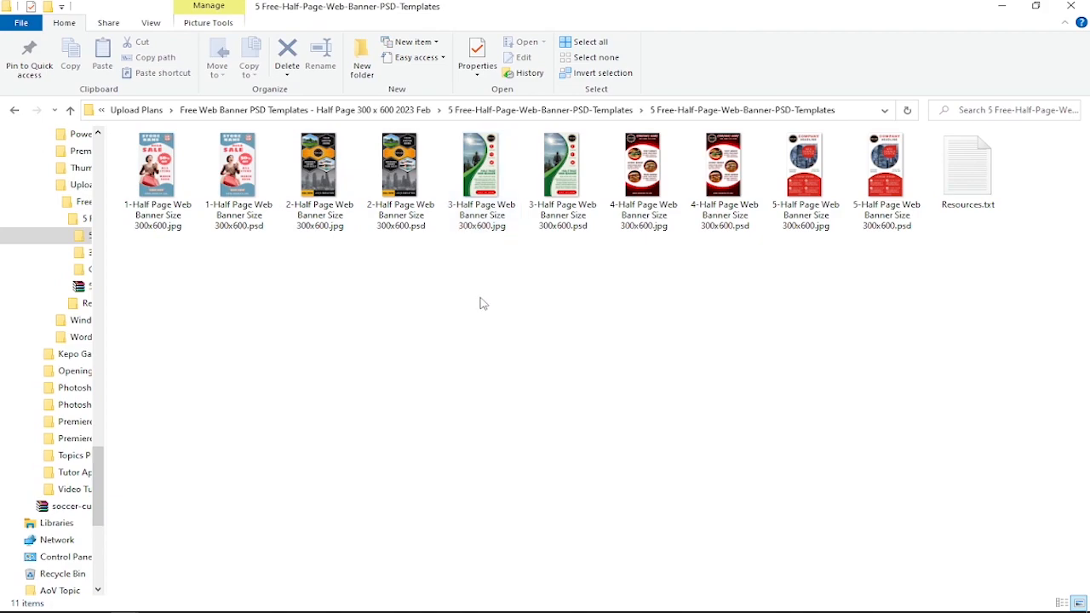
mouse_move(996, 279)
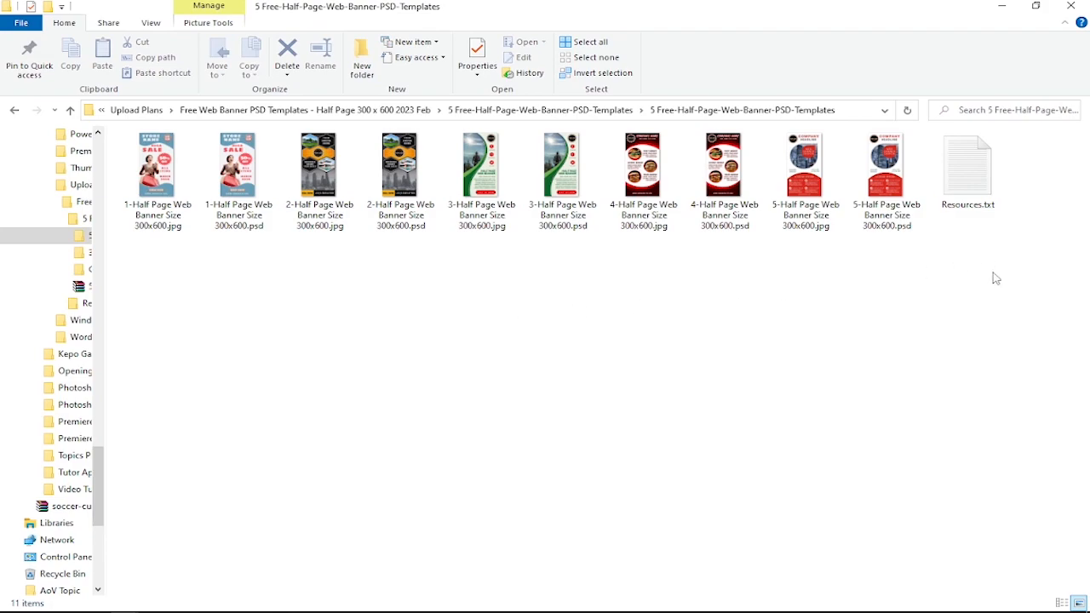
mouse_move(994, 274)
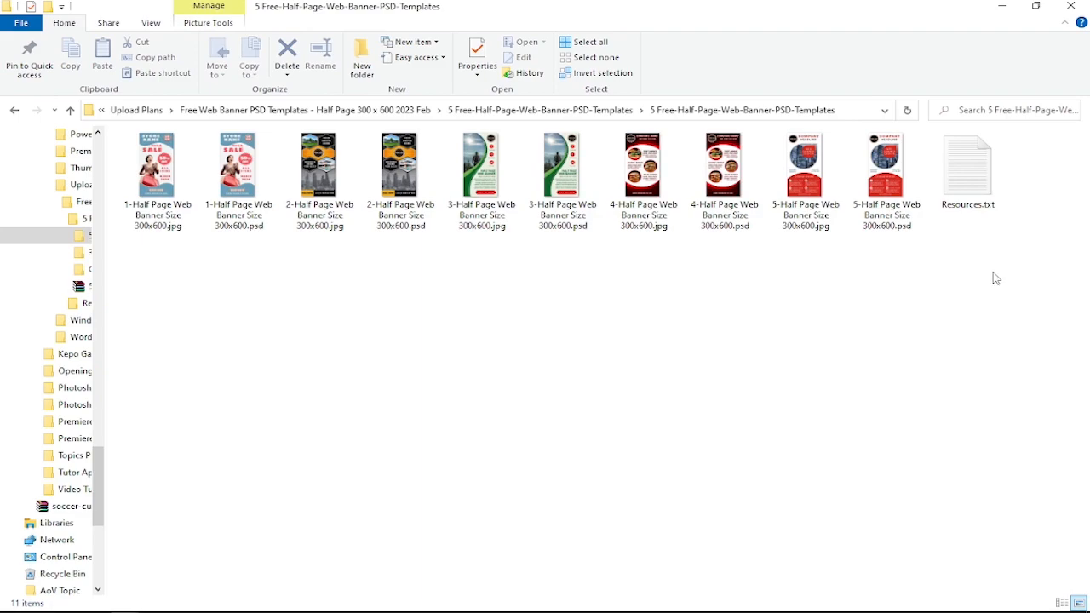
mouse_move(967, 171)
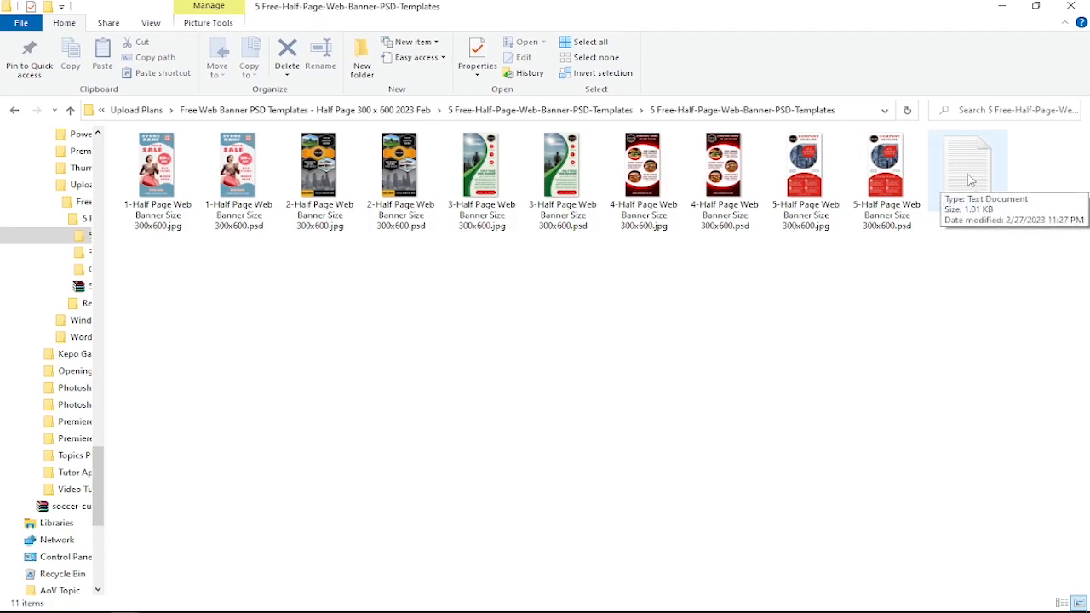
Step: Review Resources.txt's font and image sources, then open 2-Half Page Web Banner Size 300x600.psd
double_click(968, 162)
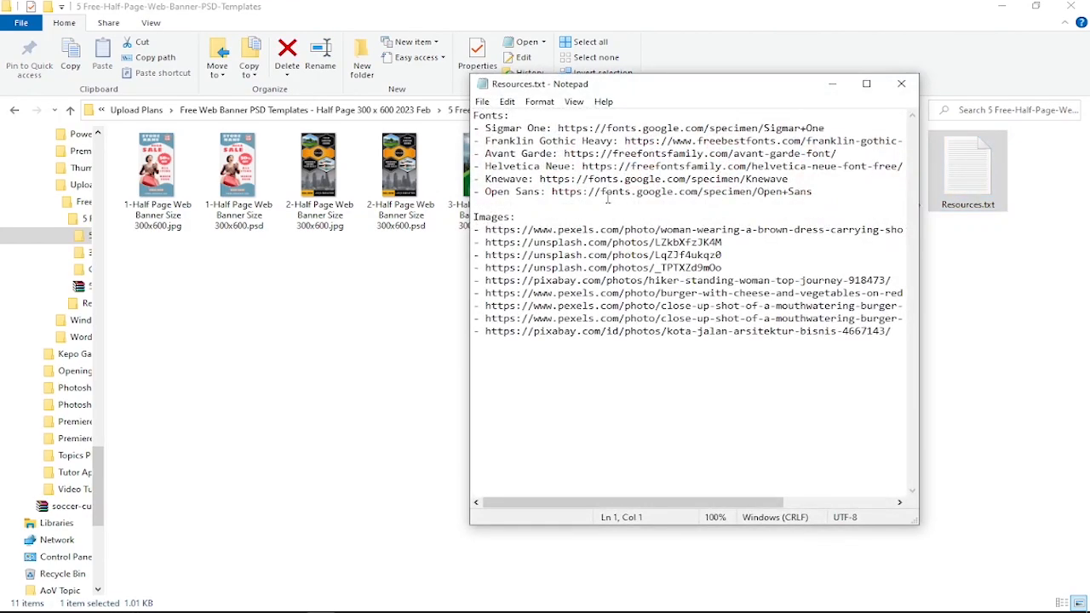
left_click(900, 84)
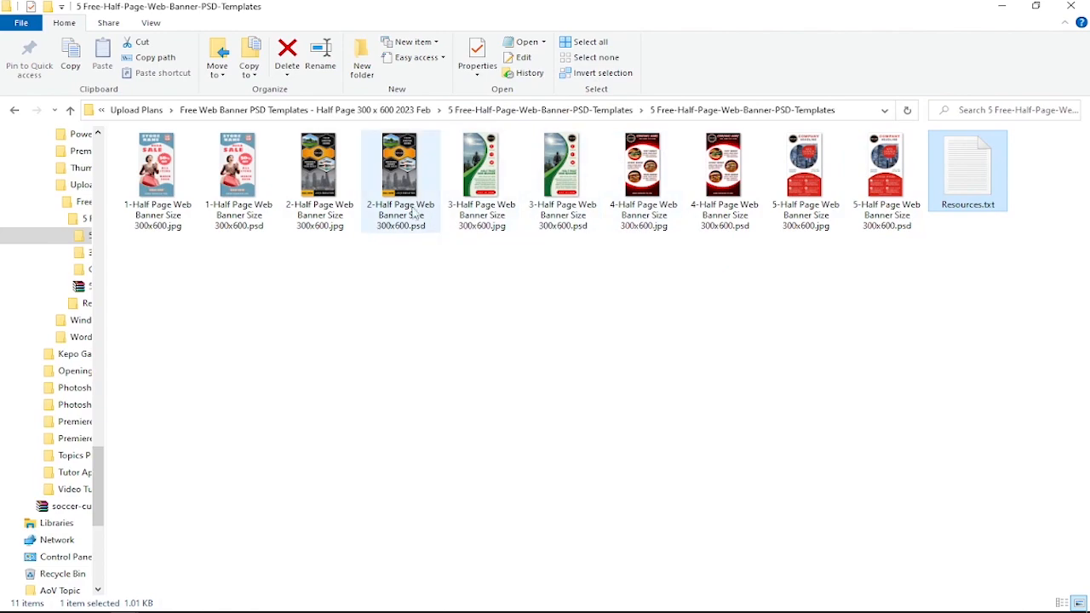
mouse_move(404, 186)
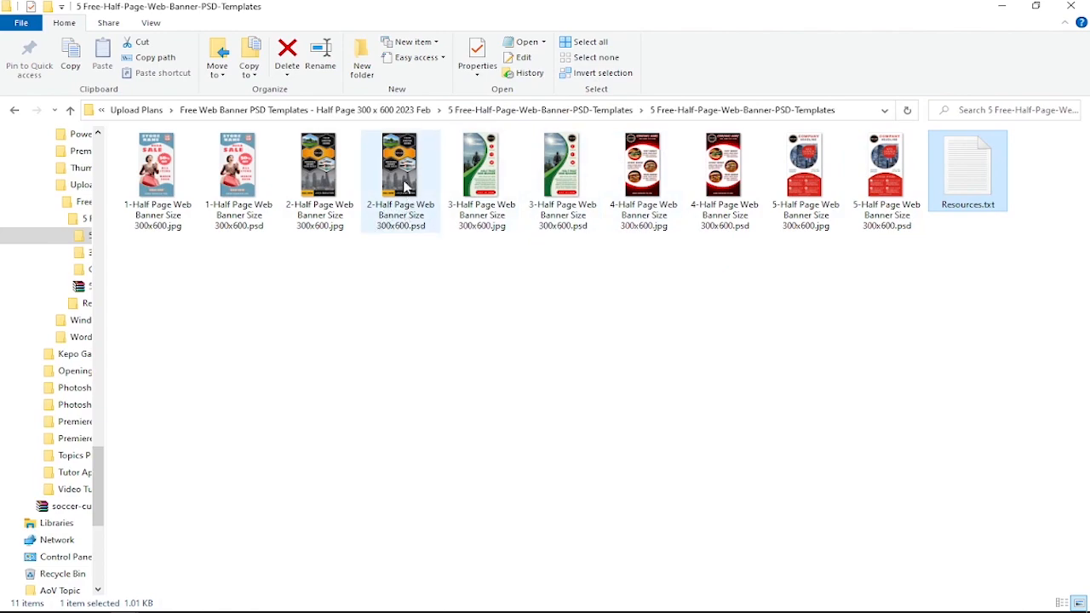
double_click(400, 164)
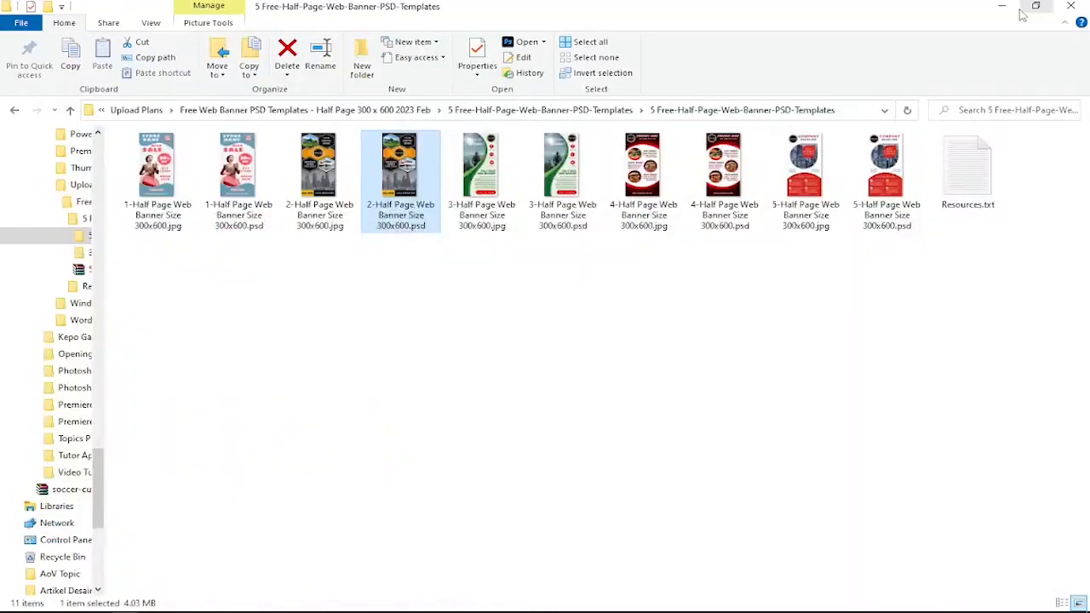
Step: Open the 3-Half Page template, return to the 2-HALF document, and show its layers
double_click(400, 166)
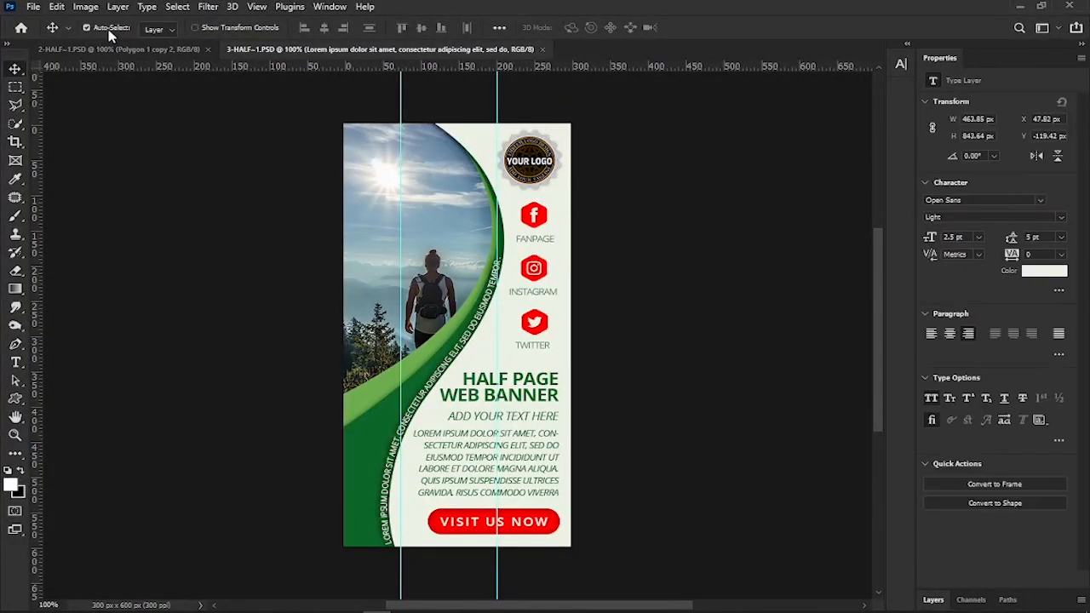
left_click(123, 49)
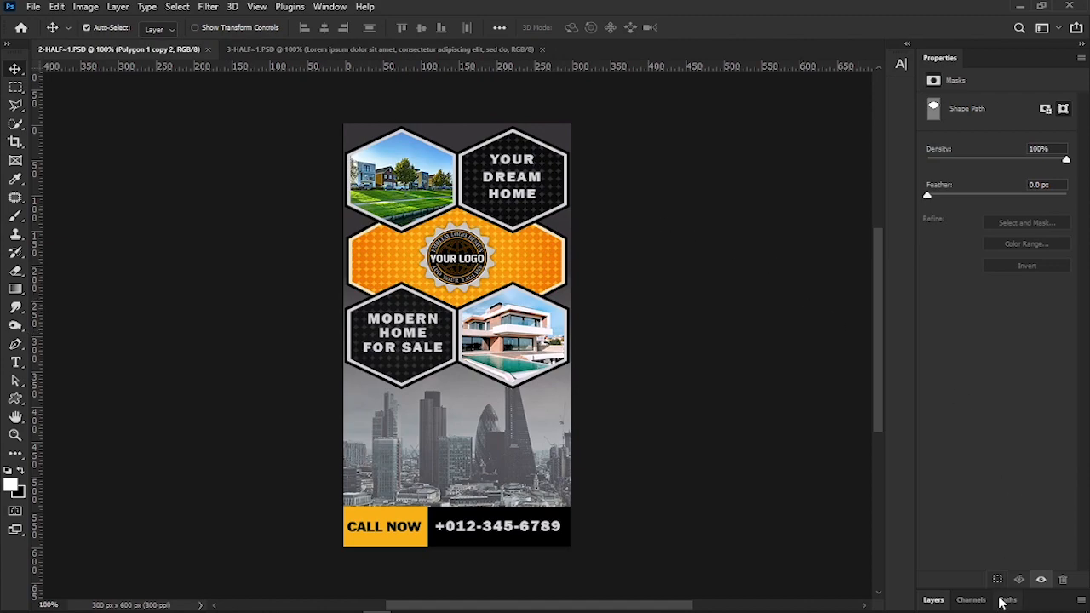
left_click(933, 600)
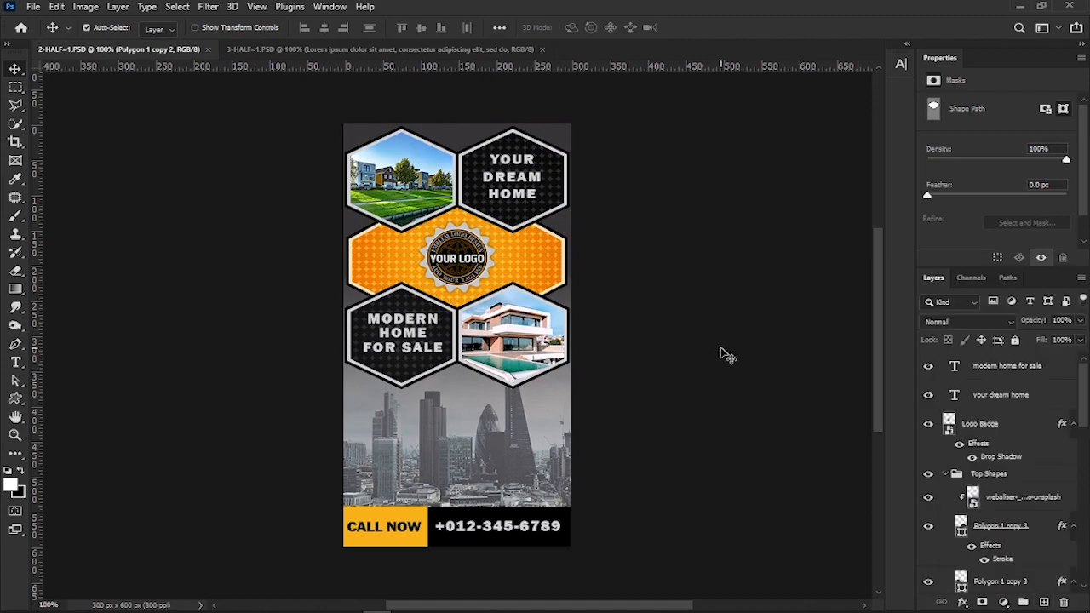
mouse_move(400, 191)
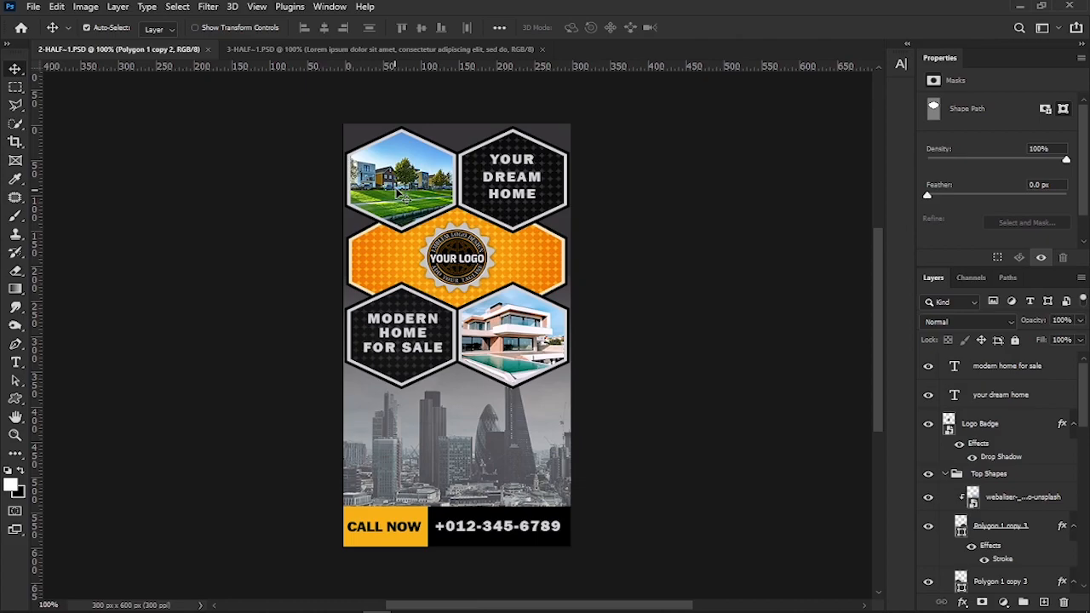
mouse_move(983, 338)
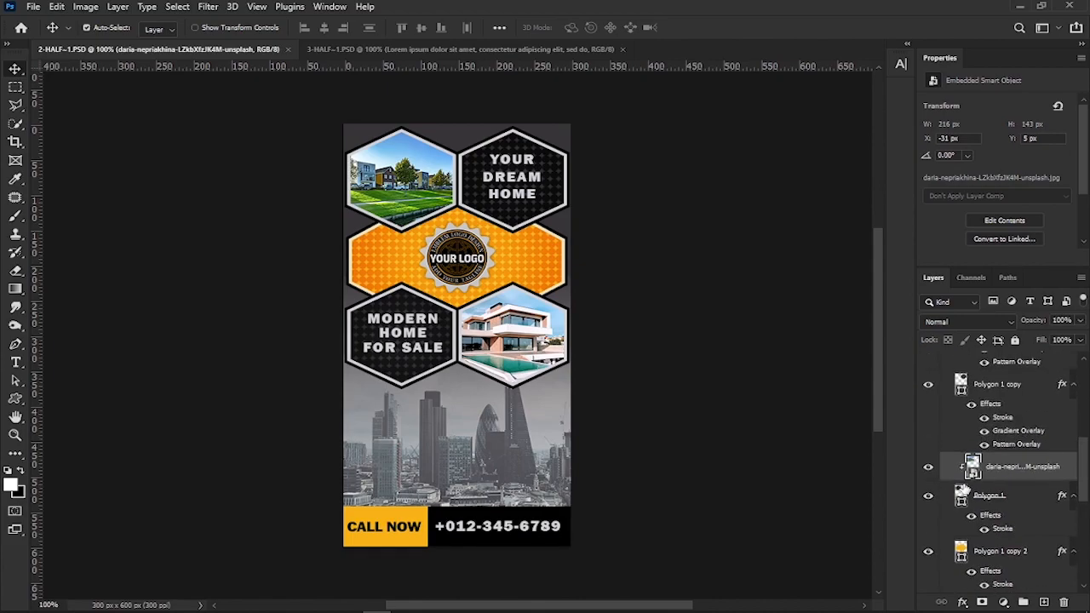
mouse_move(1005, 483)
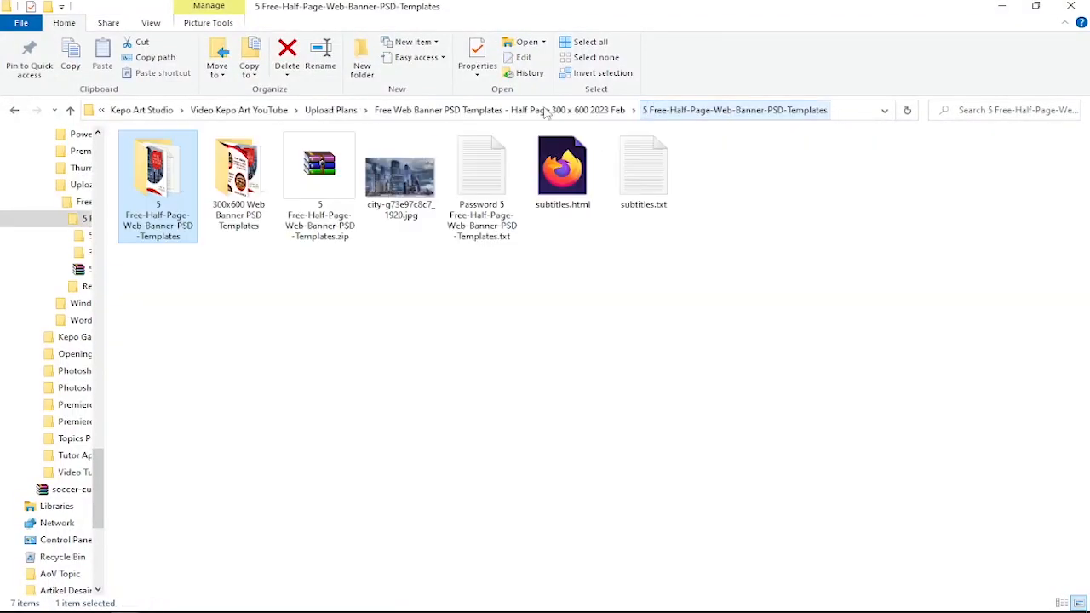
Step: Place the city photo, delete the old house photo layer, and clip the city photo into the top-left hexagon
left_click(400, 175)
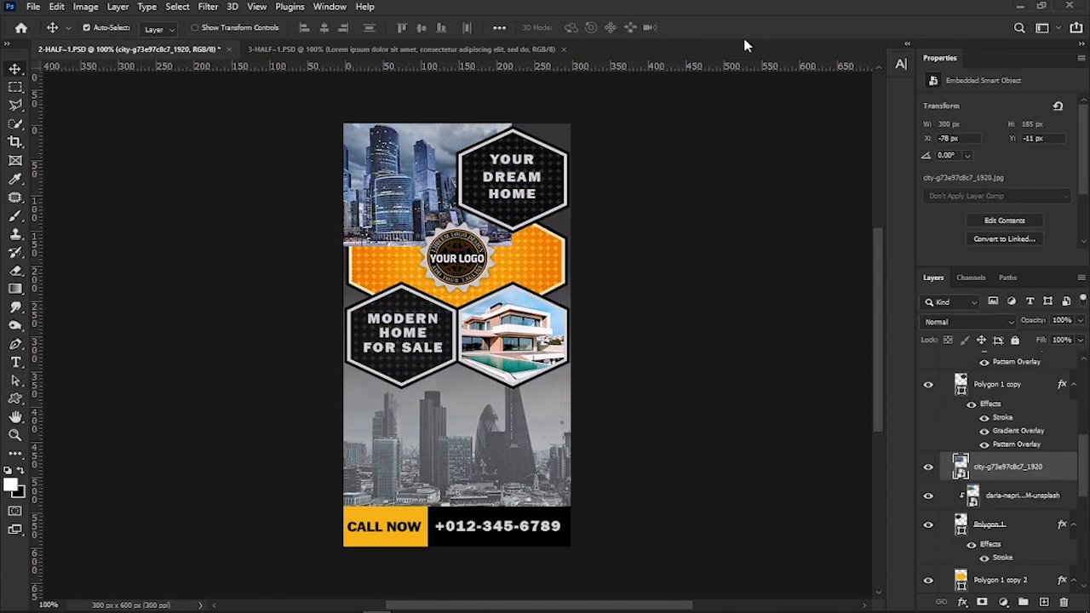
right_click(1020, 495)
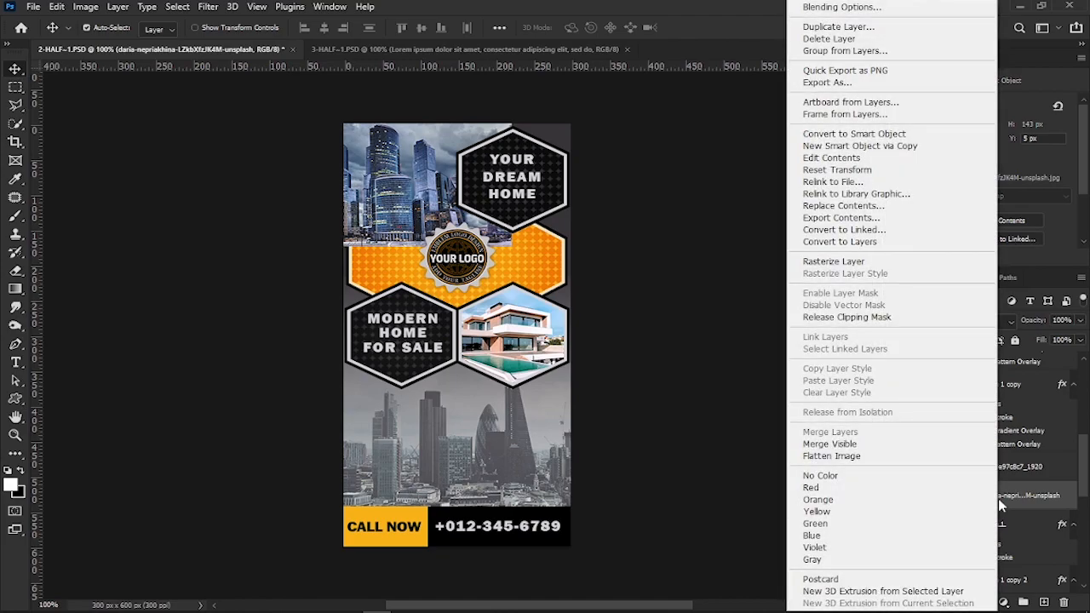
left_click(828, 38)
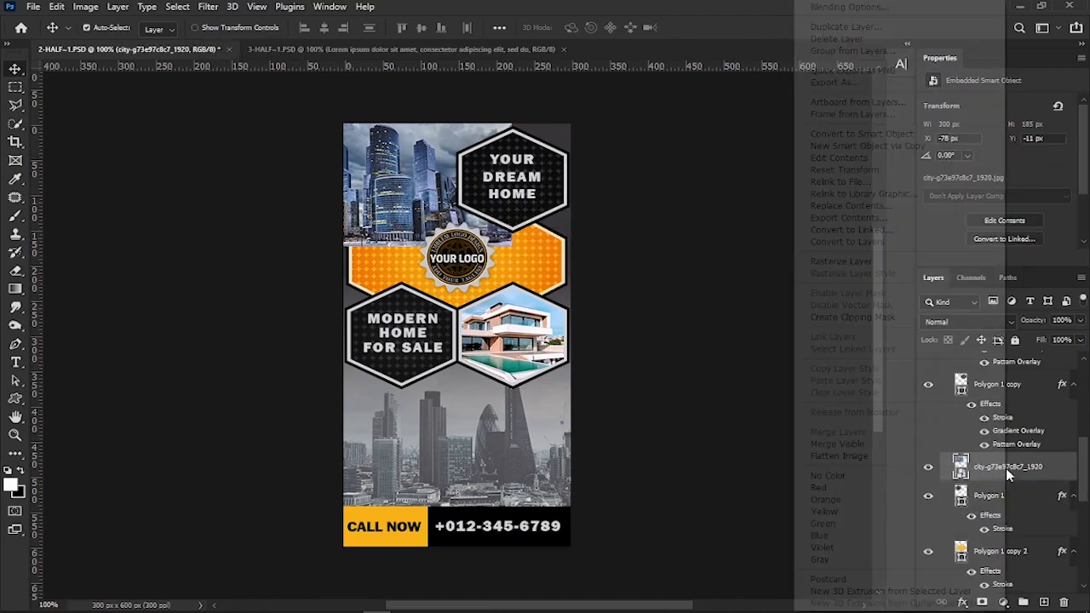
mouse_move(852, 317)
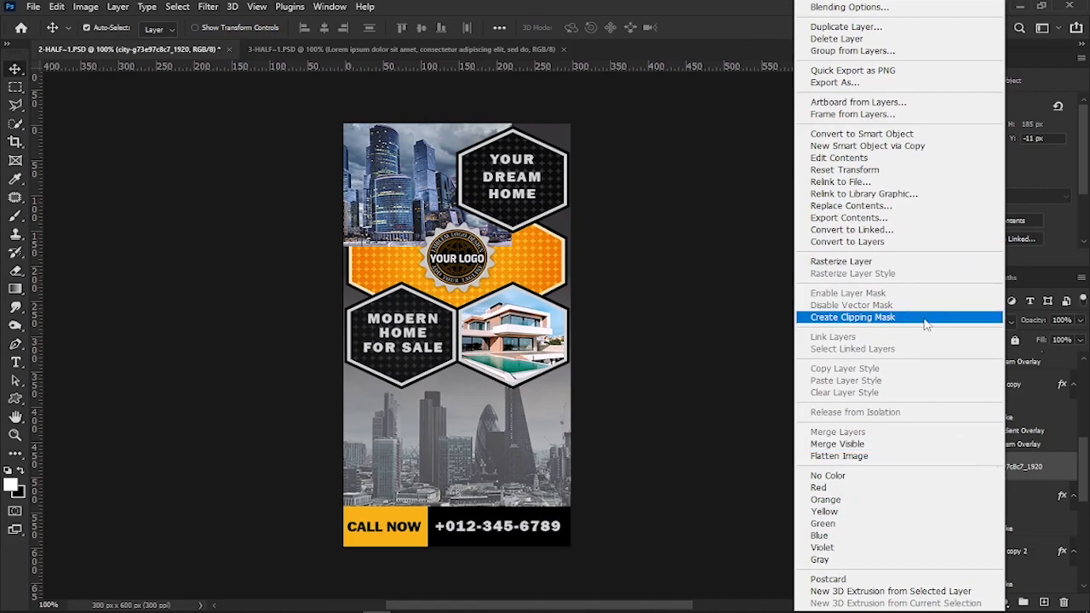
left_click(851, 316)
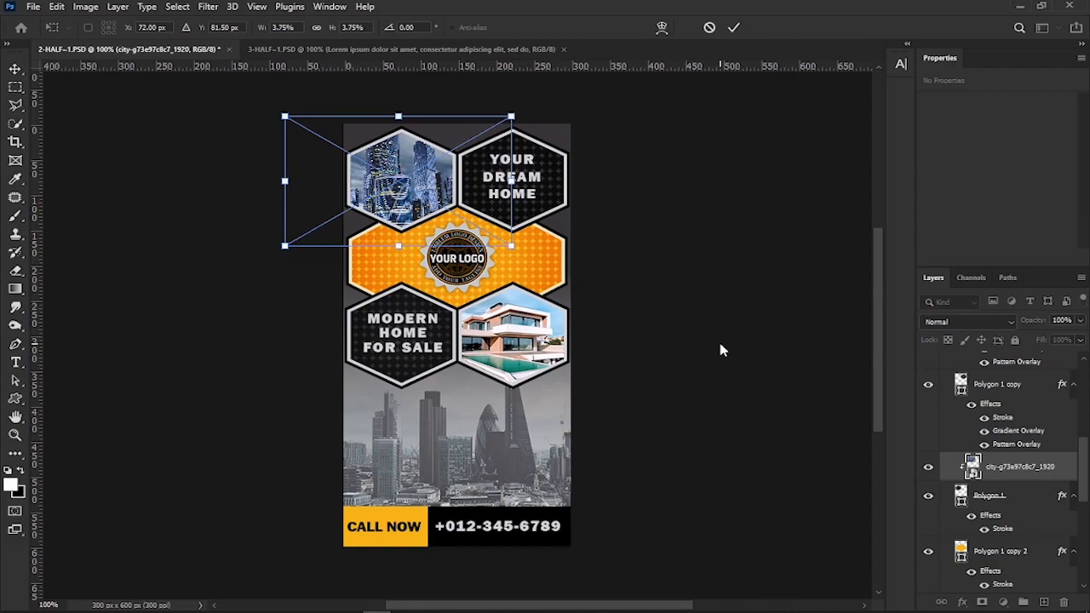
mouse_move(649, 296)
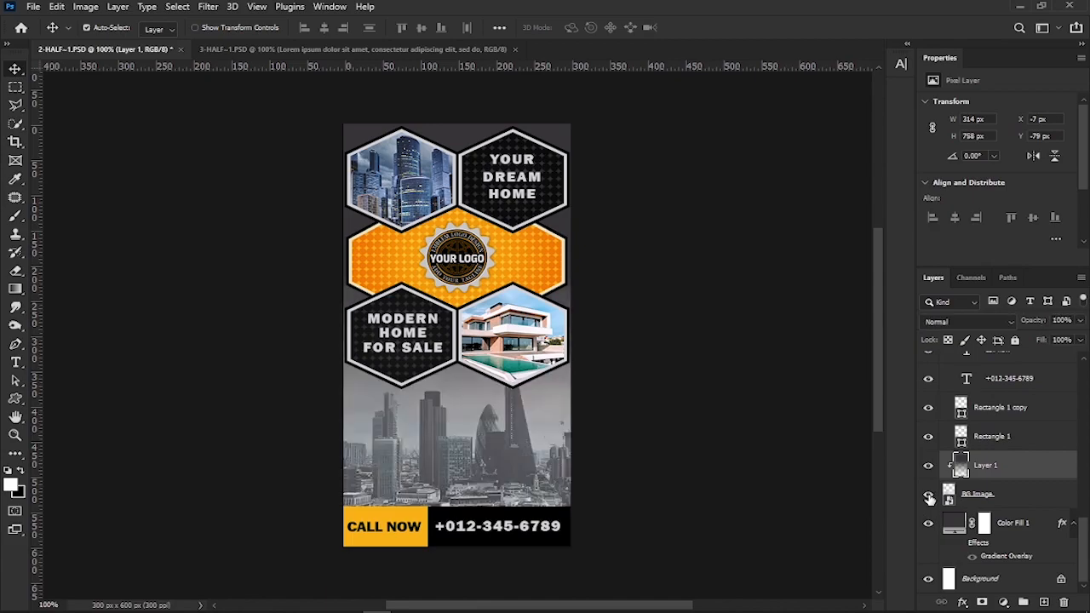
Step: Delete the old BG Image layer so the skyline photo becomes the background
left_click(978, 493)
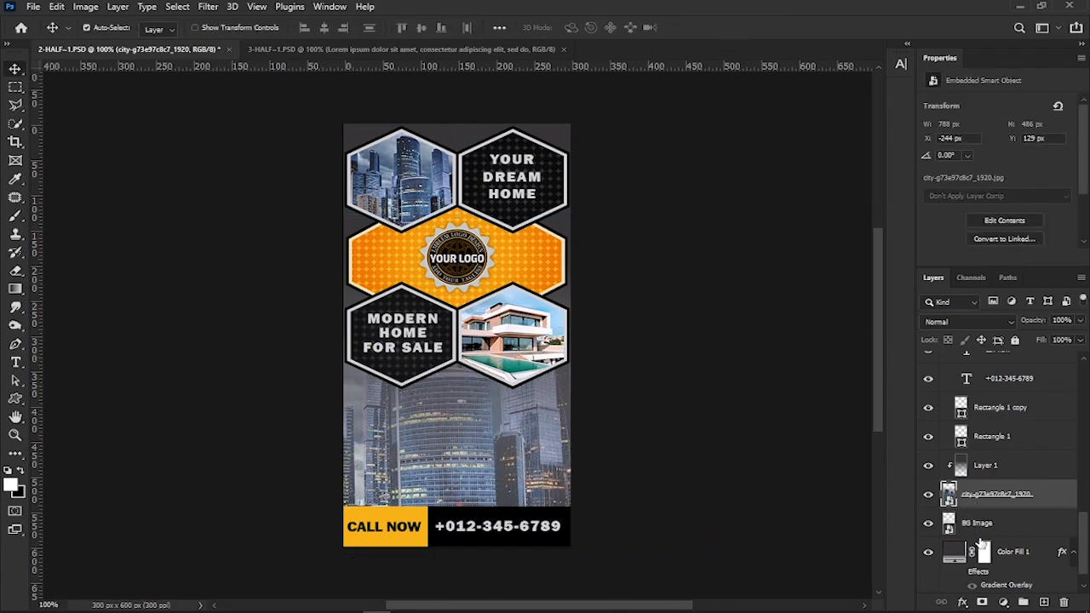
right_click(977, 522)
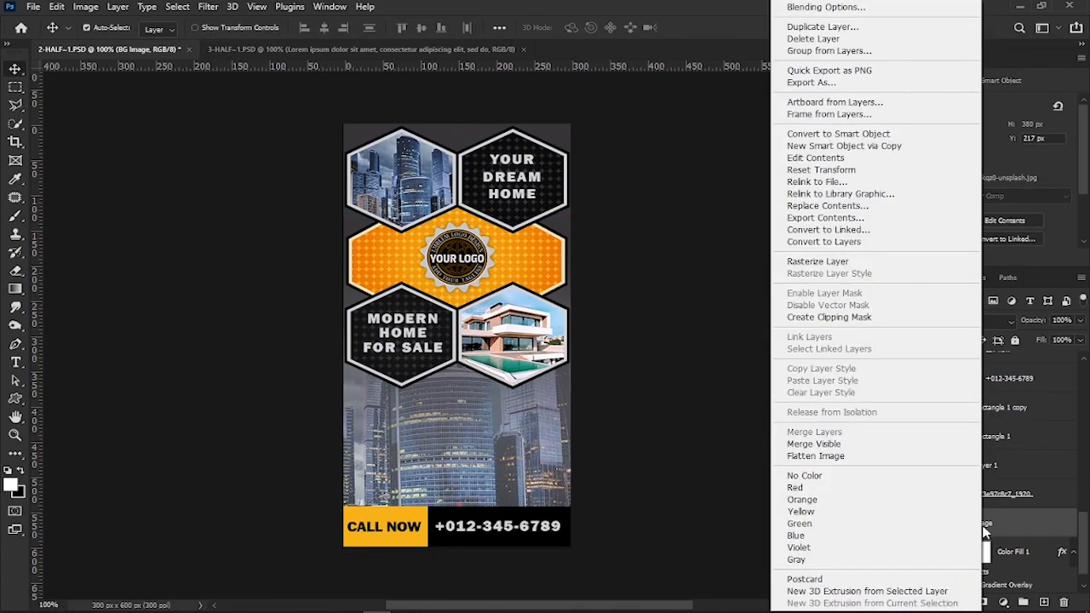
left_click(813, 38)
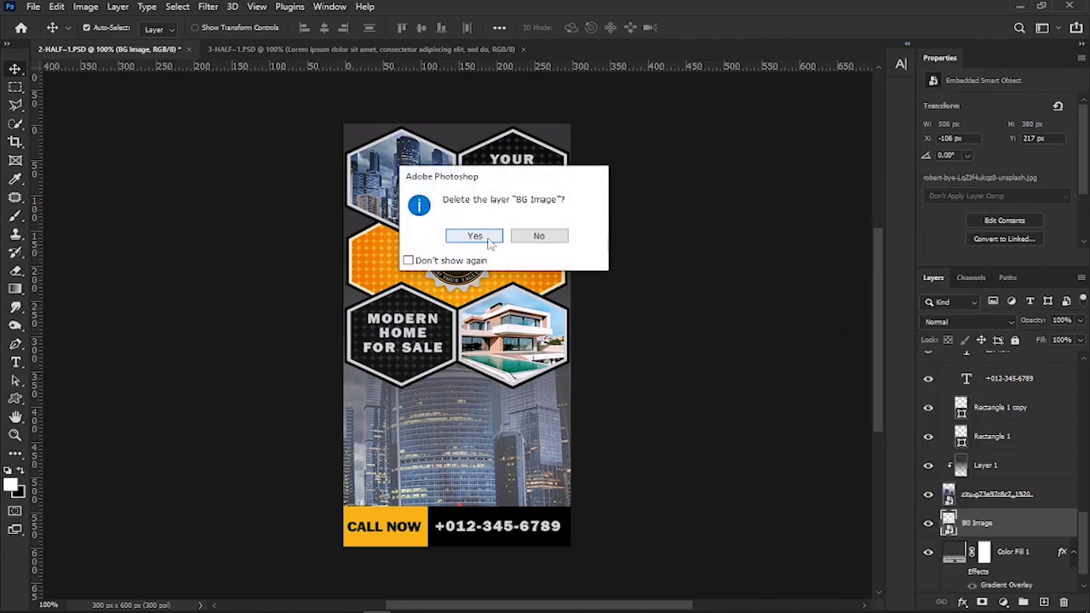
left_click(475, 236)
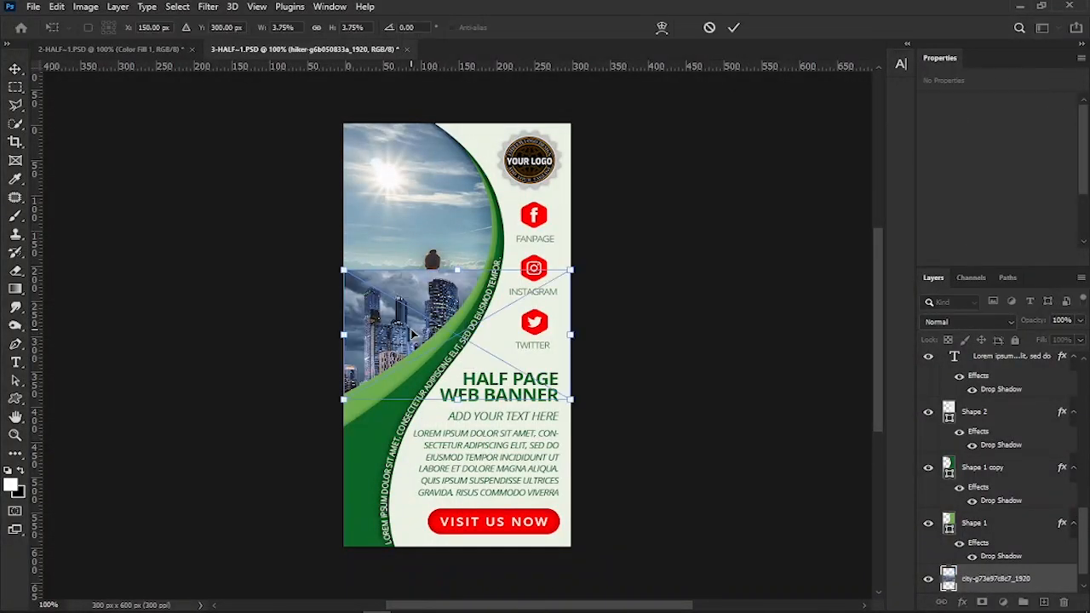
Step: Move the city photo over the green banner's curved top image area
left_click_drag(571, 270, 606, 143)
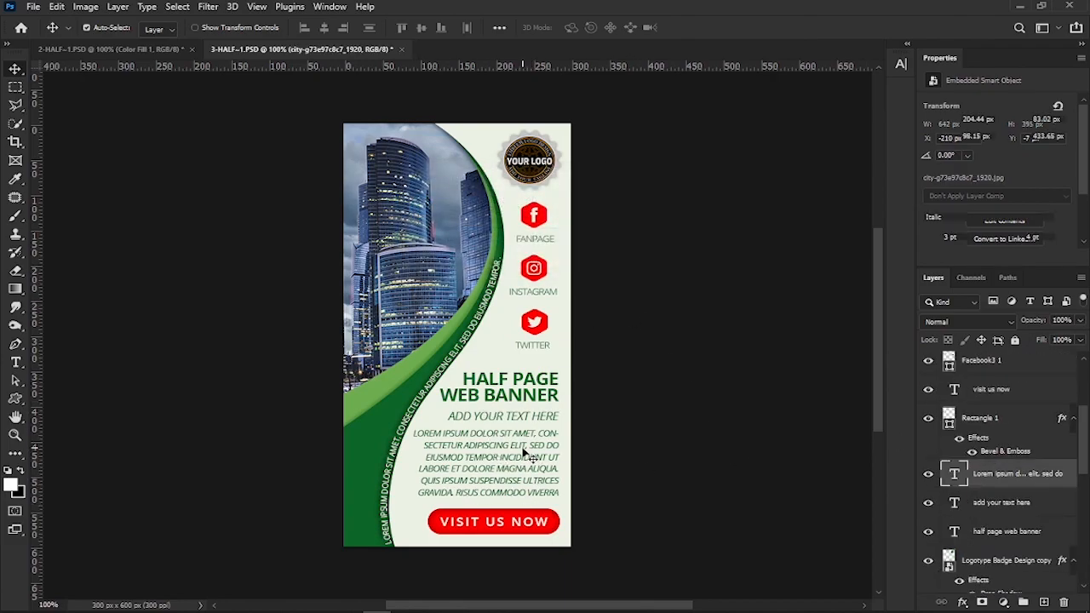
Step: Hide the lorem ipsum paragraph and select the ADD YOUR TEXT HERE line for duplication
left_click(927, 481)
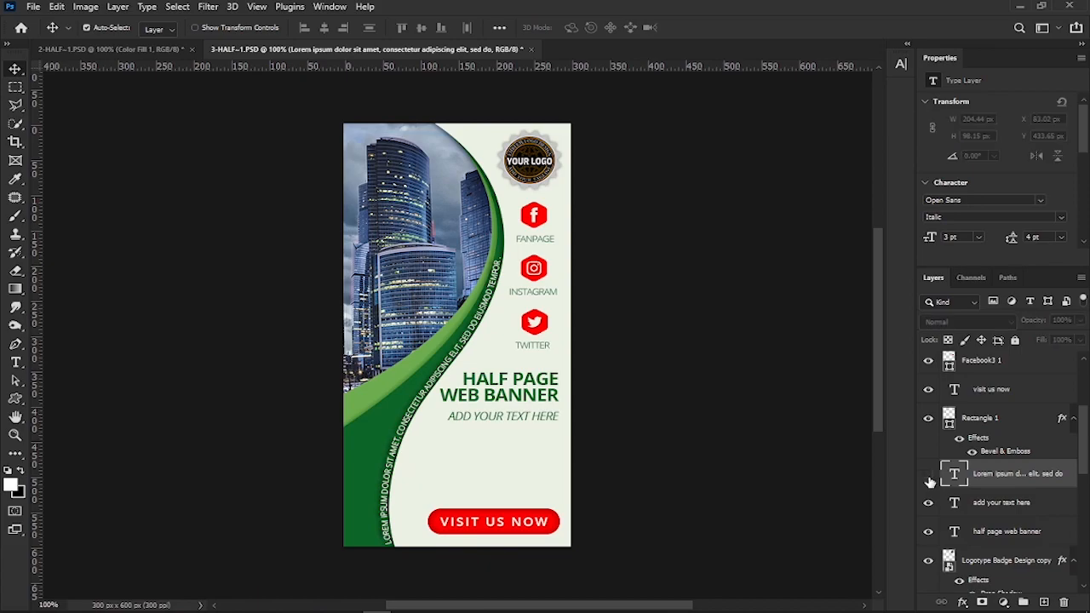
left_click(928, 473)
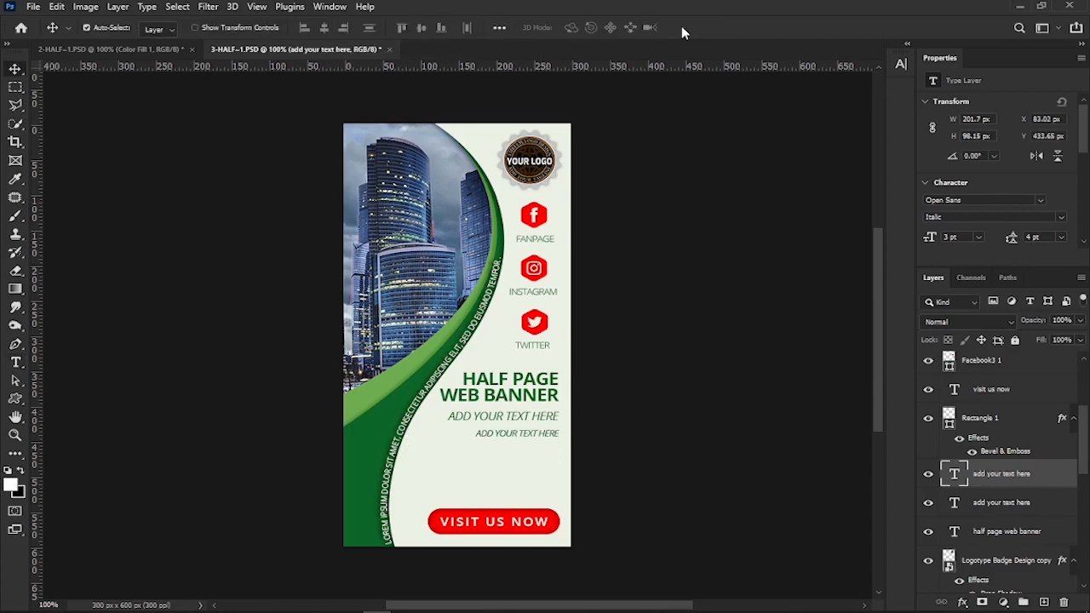
mouse_move(711, 328)
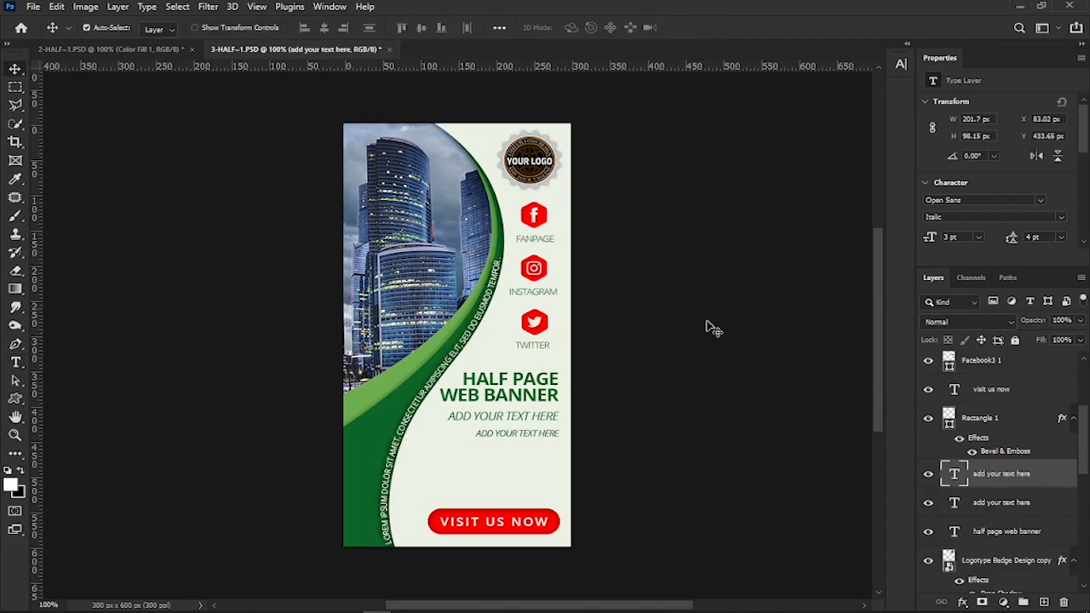
left_click(33, 7)
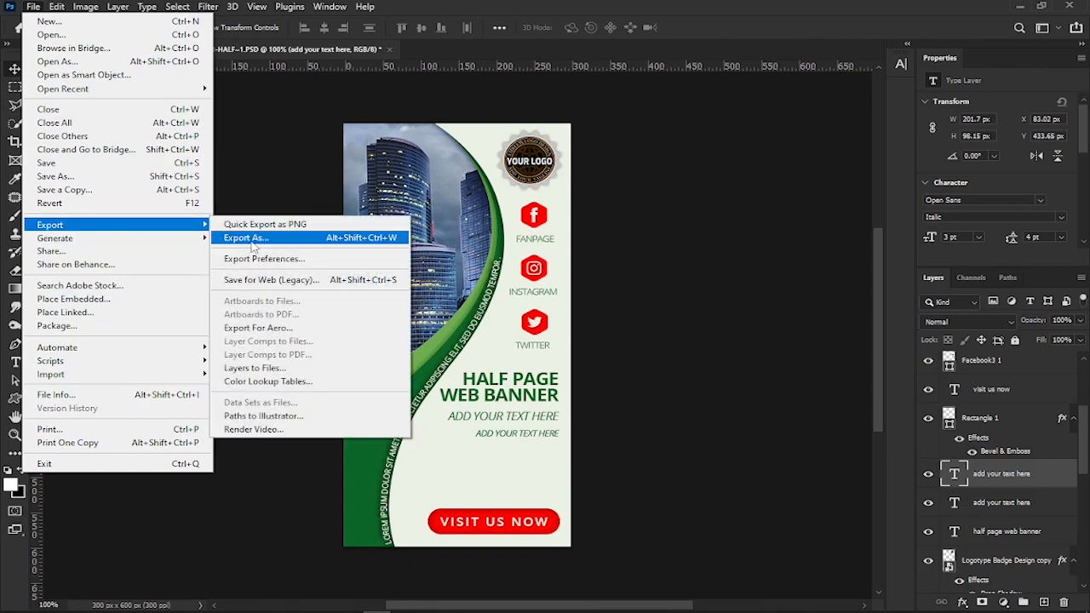
Step: Export the green banner as a 300×600 JPG via Export As
left_click(244, 237)
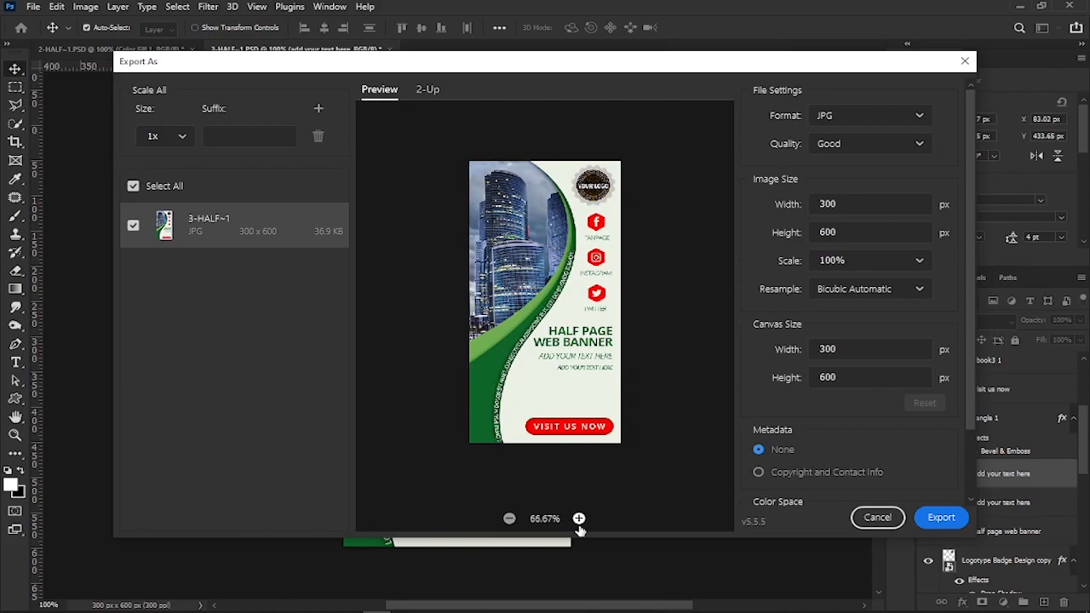
left_click(579, 517)
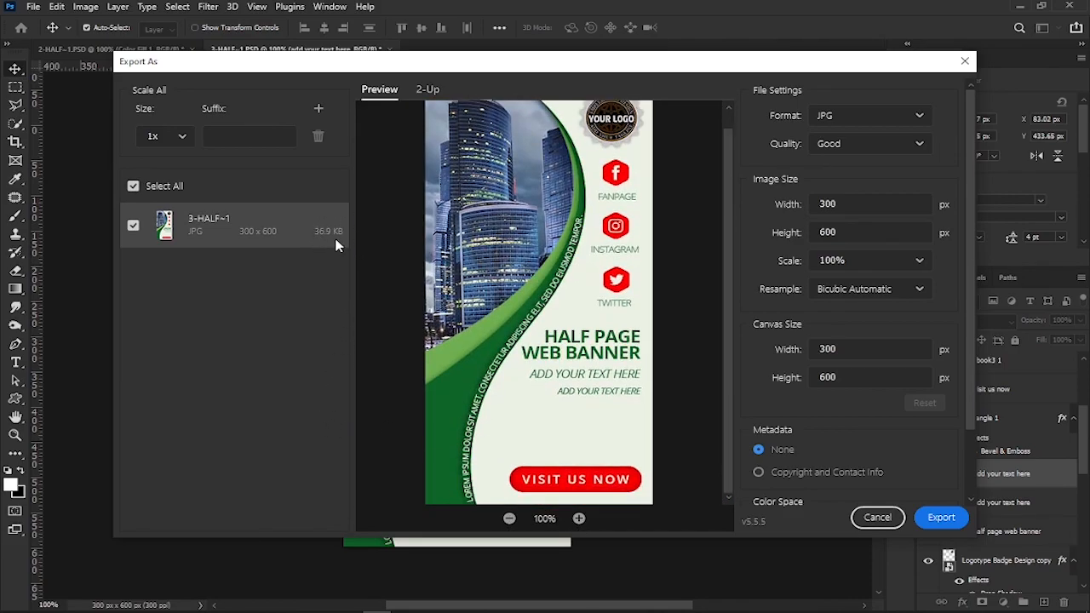
left_click(868, 115)
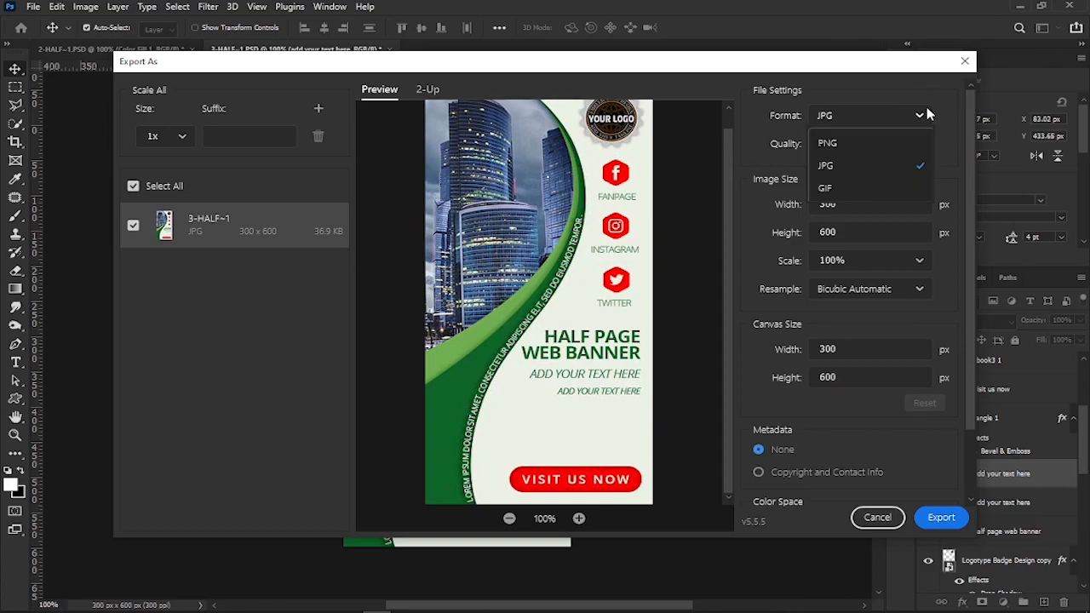
left_click(824, 165)
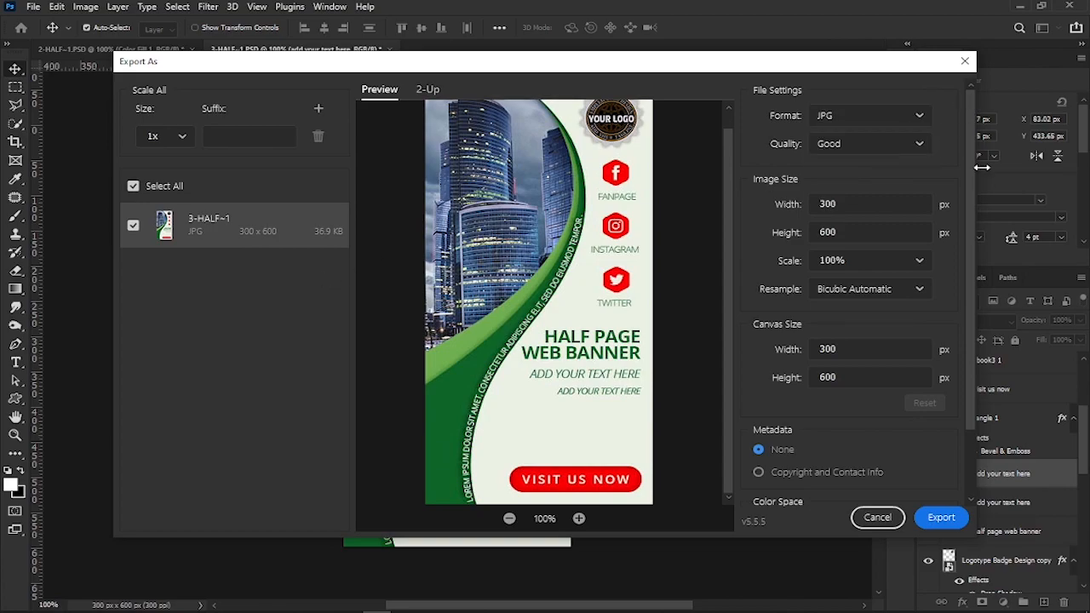
left_click(869, 143)
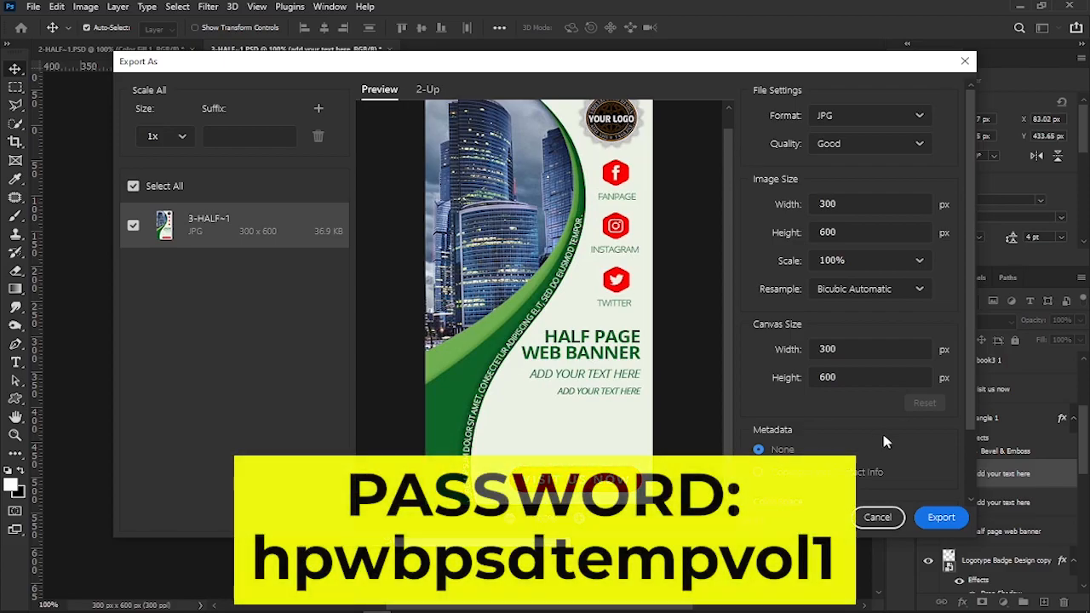
left_click(940, 517)
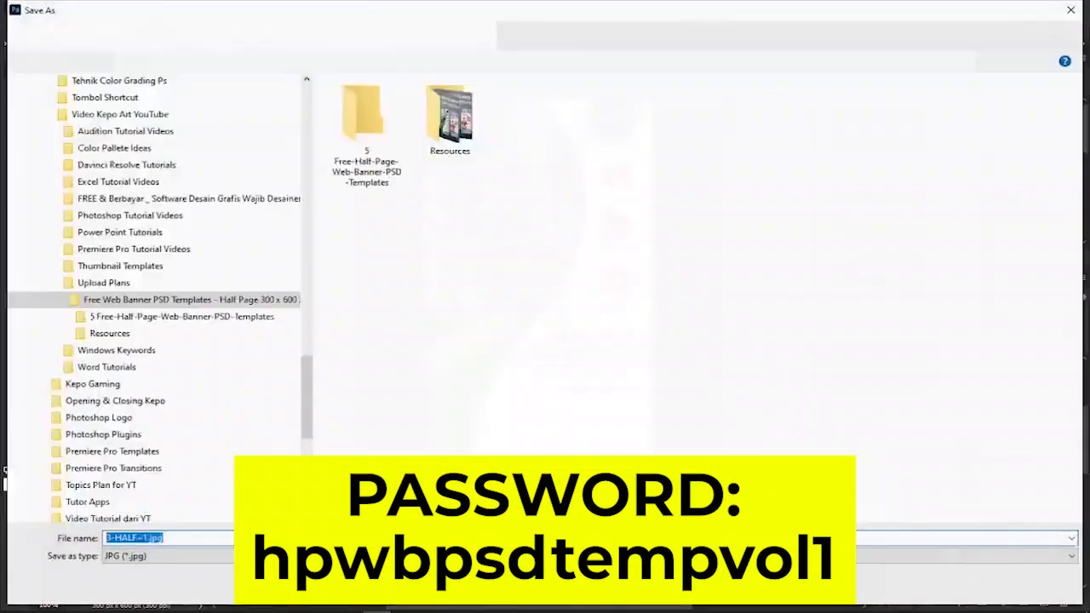